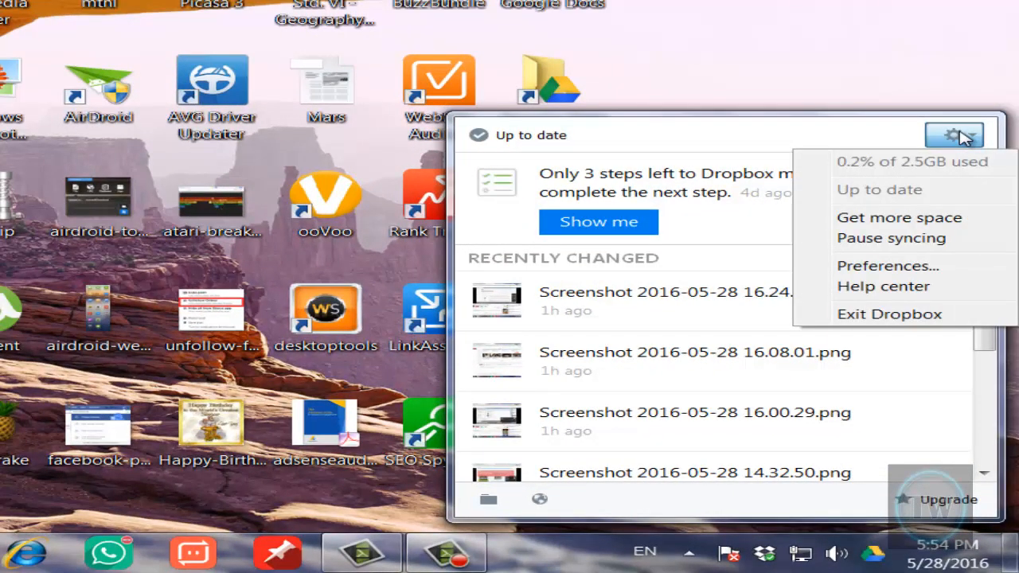
mouse_move(932, 197)
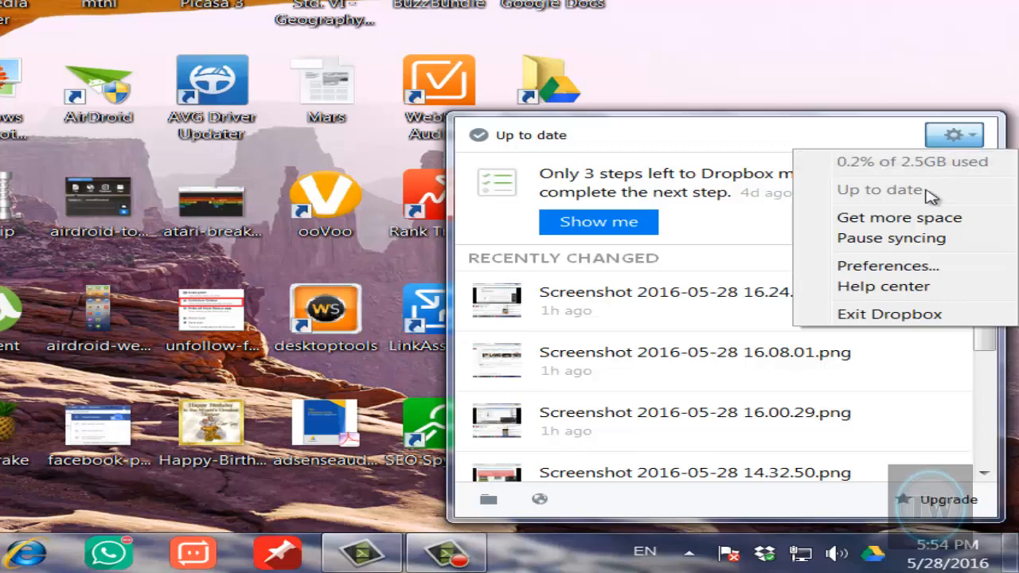
Open Dropbox Preferences from the tray panel's gear menu.
left_click(886, 264)
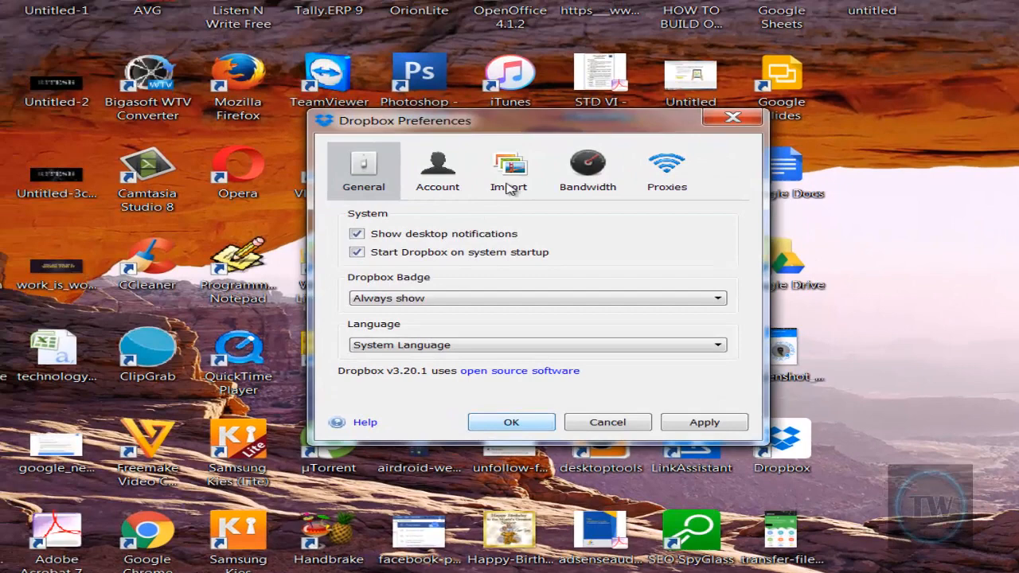
Turn off 'Share screenshots using Dropbox' on the Import tab and apply it.
left_click(509, 169)
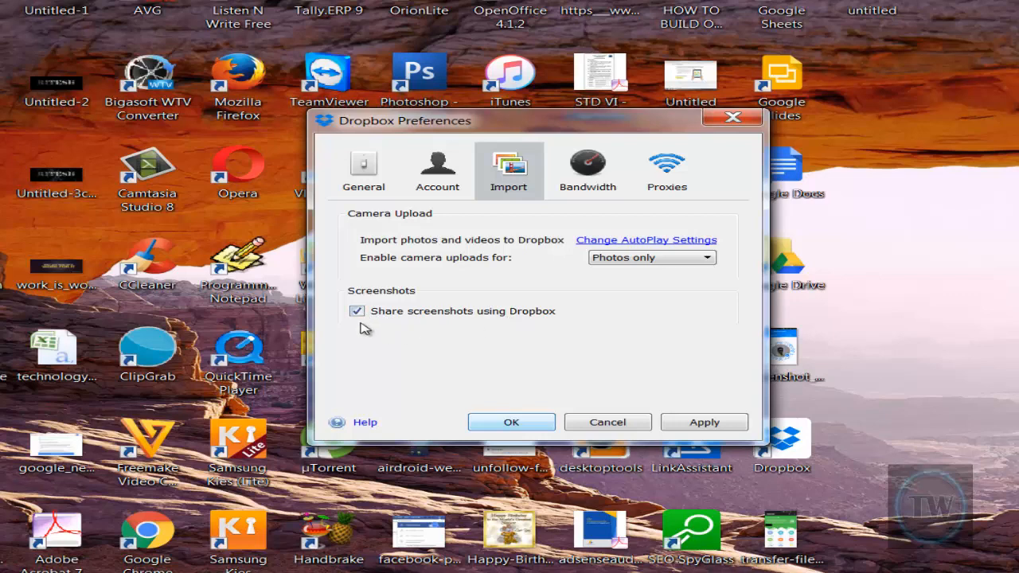
left_click(356, 311)
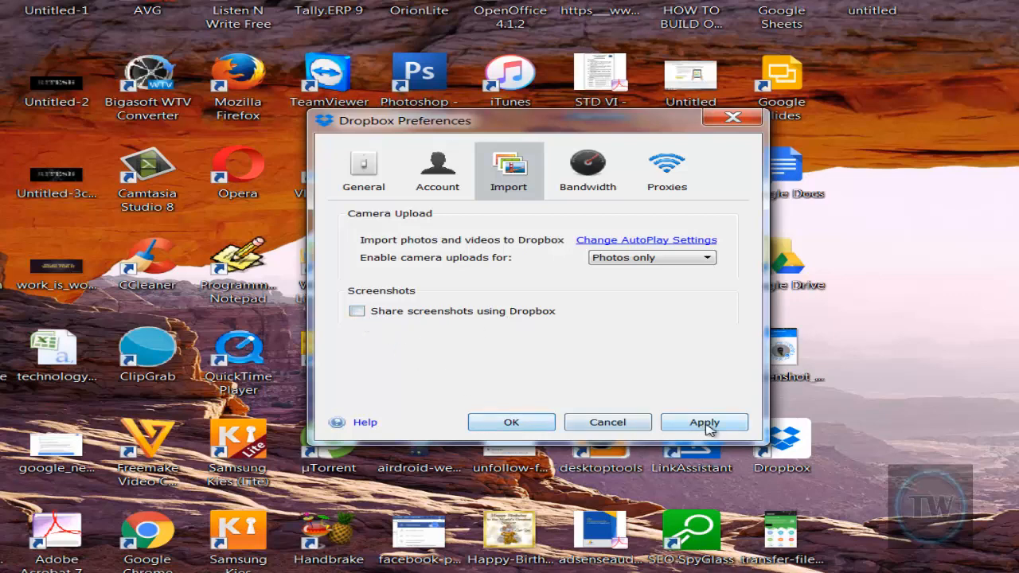